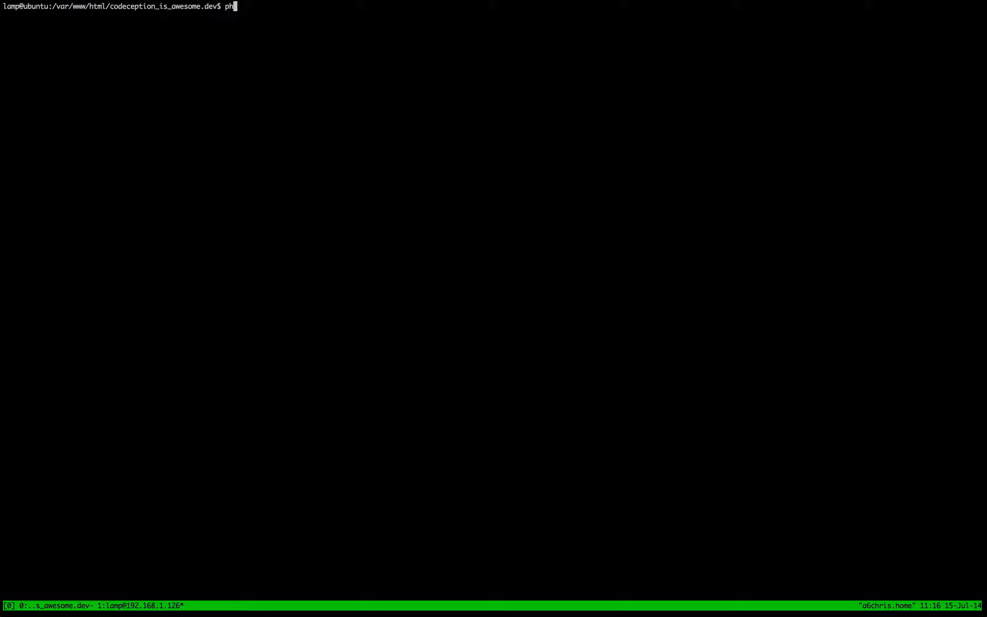
# Step: Enter the shell command php vendor/codeception/codeception/codecept run
pyautogui.write('p')
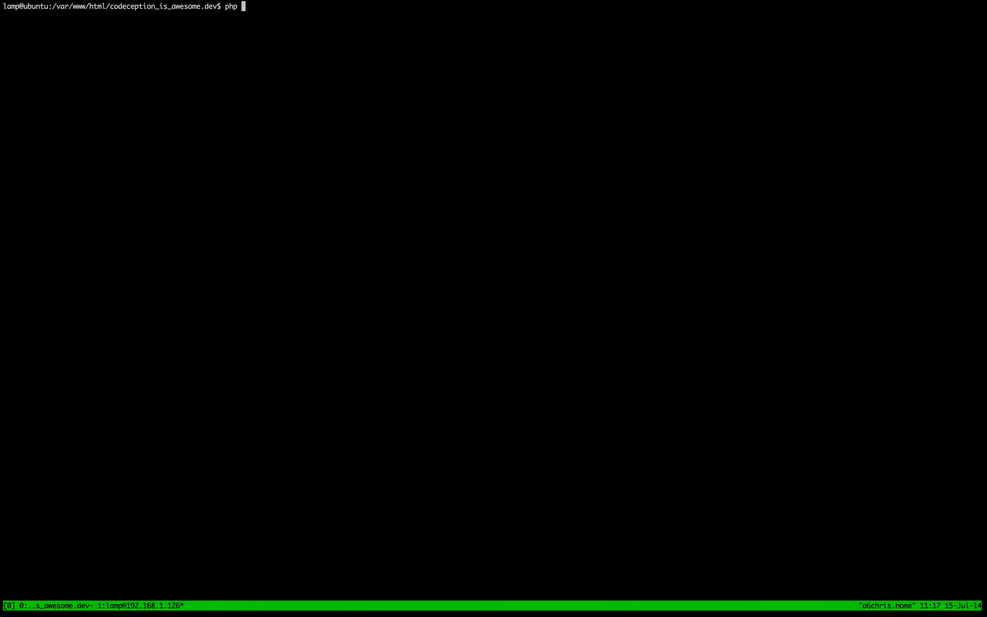
pyautogui.write('vendor/')
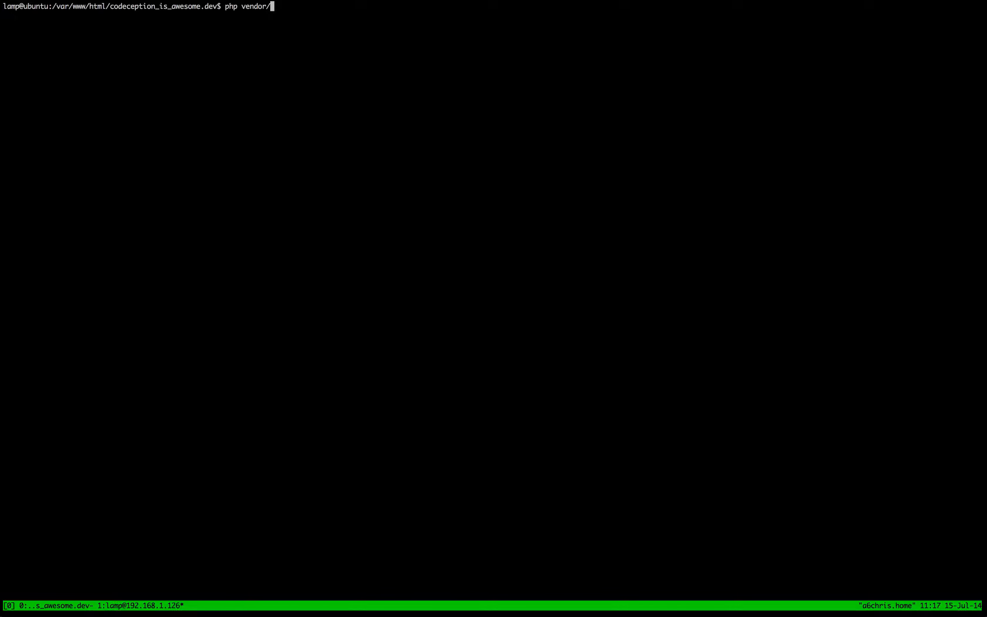
pyautogui.write('codeception/cod')
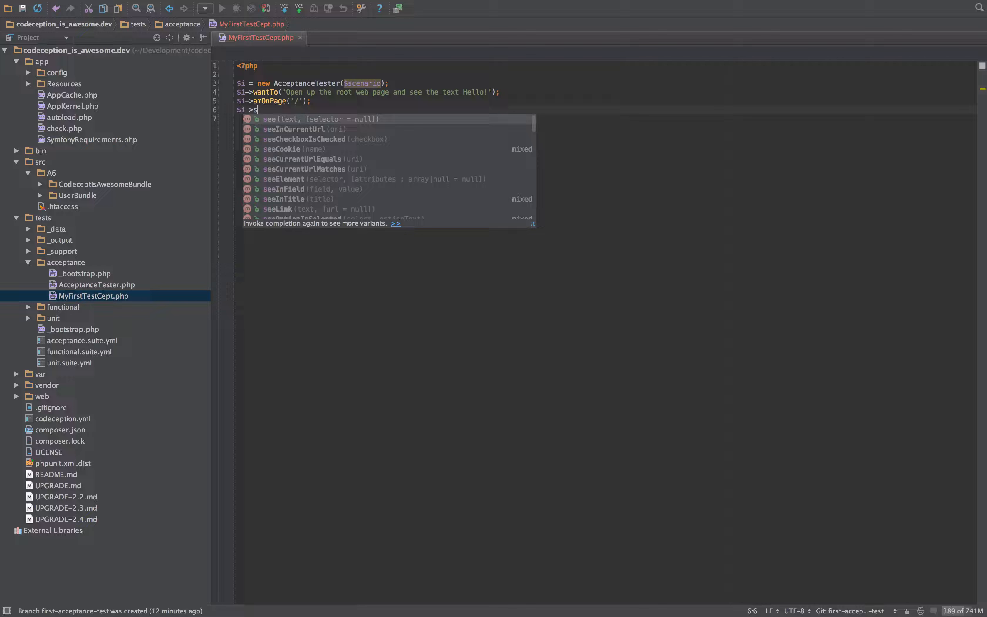
# Step: Add the assertion $I->see('Hello!'); after amOnPage('/') in MyFirstTestCept.php
pyautogui.write("ee('Hel'")
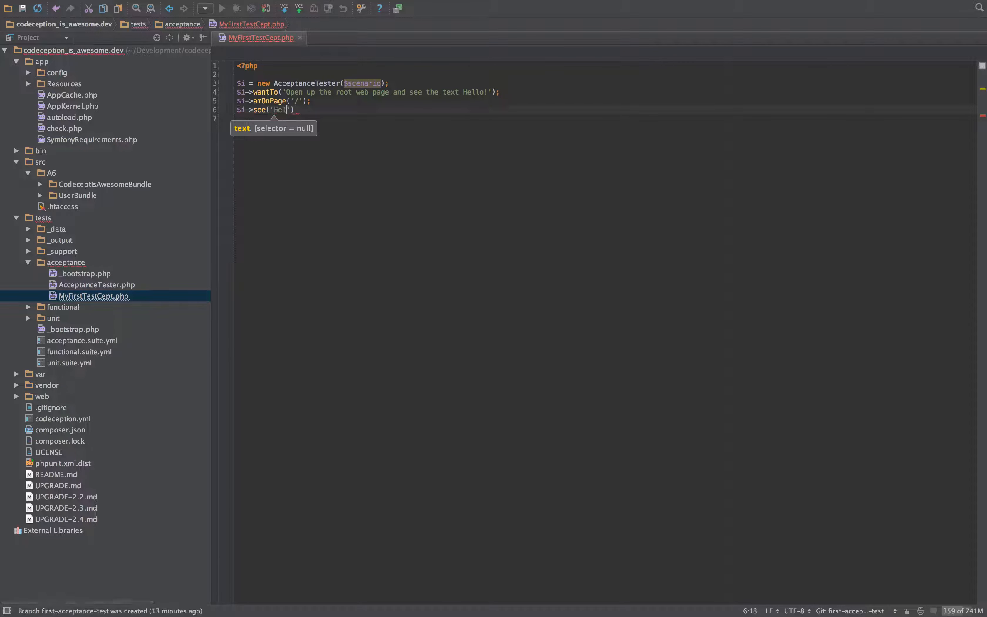
pyautogui.write("lo!');")
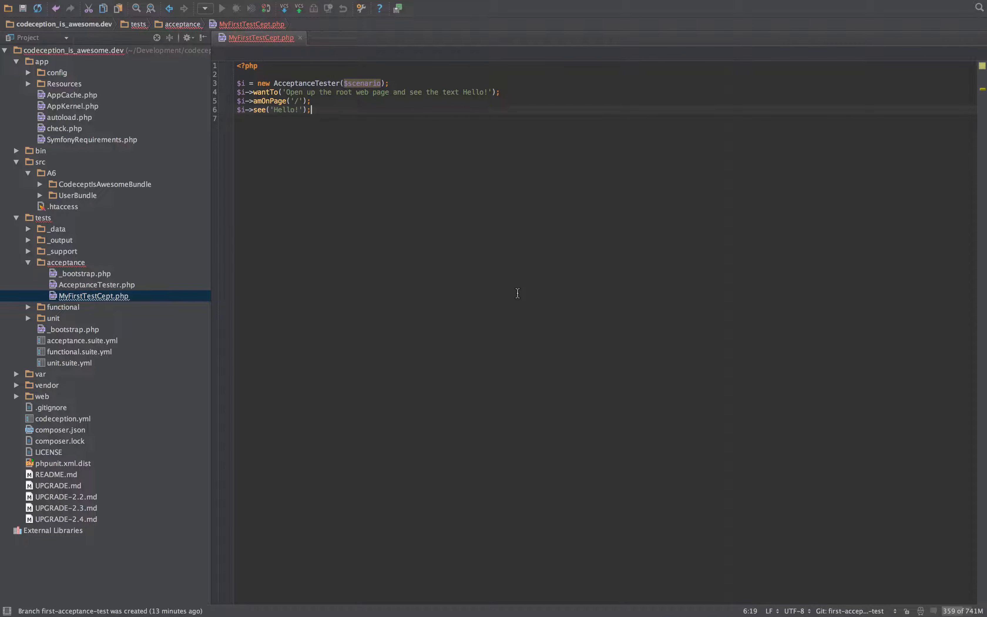
pyautogui.moveTo(387, 276)
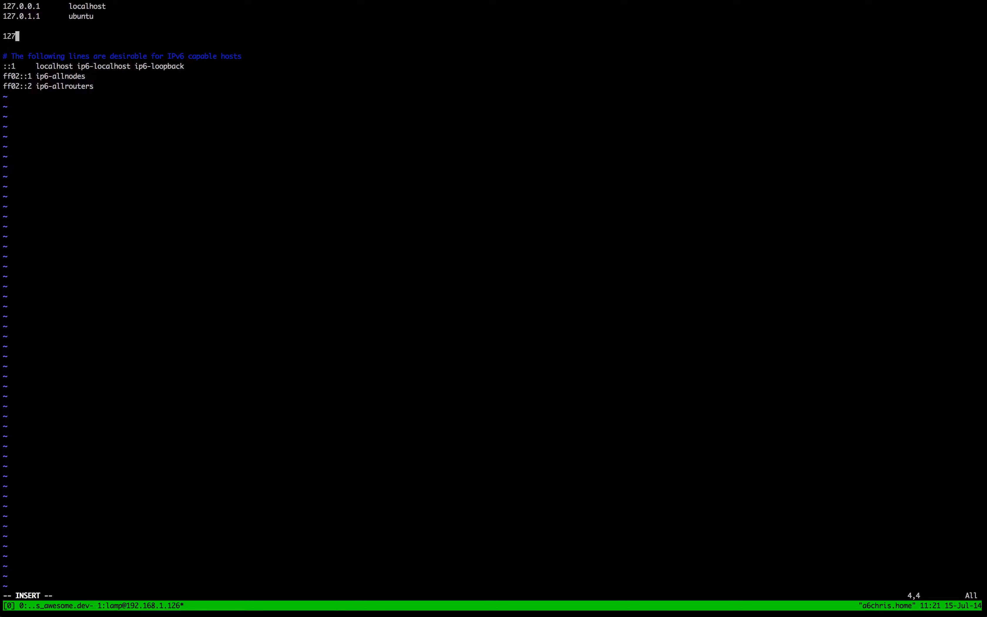
# Step: Write the hosts line 127.0.0.1 codeception_is_awesome.dev in /etc/hosts
pyautogui.write('.0.0.1')
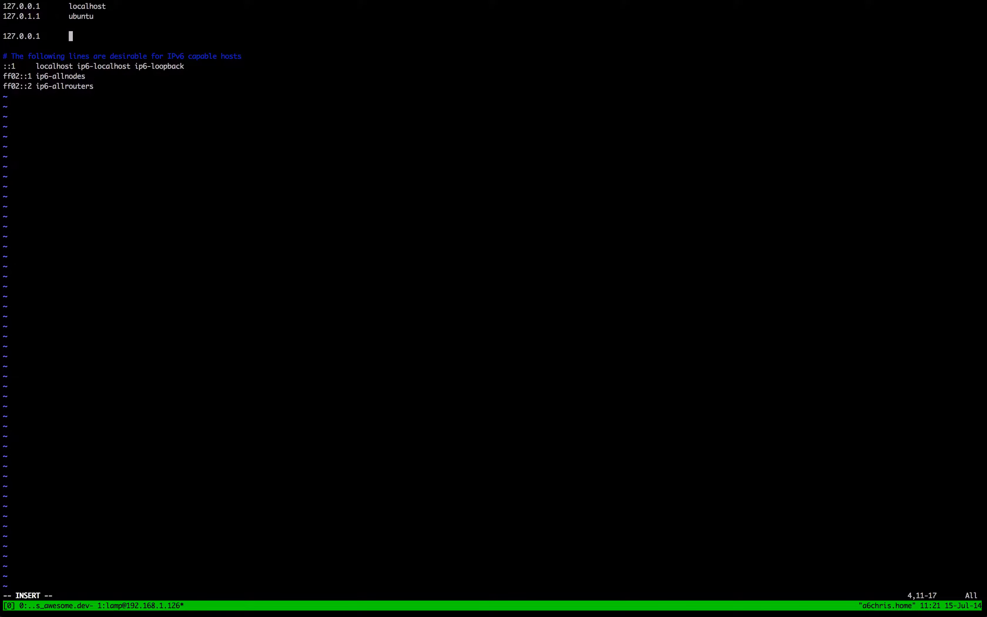
pyautogui.write('codeception')
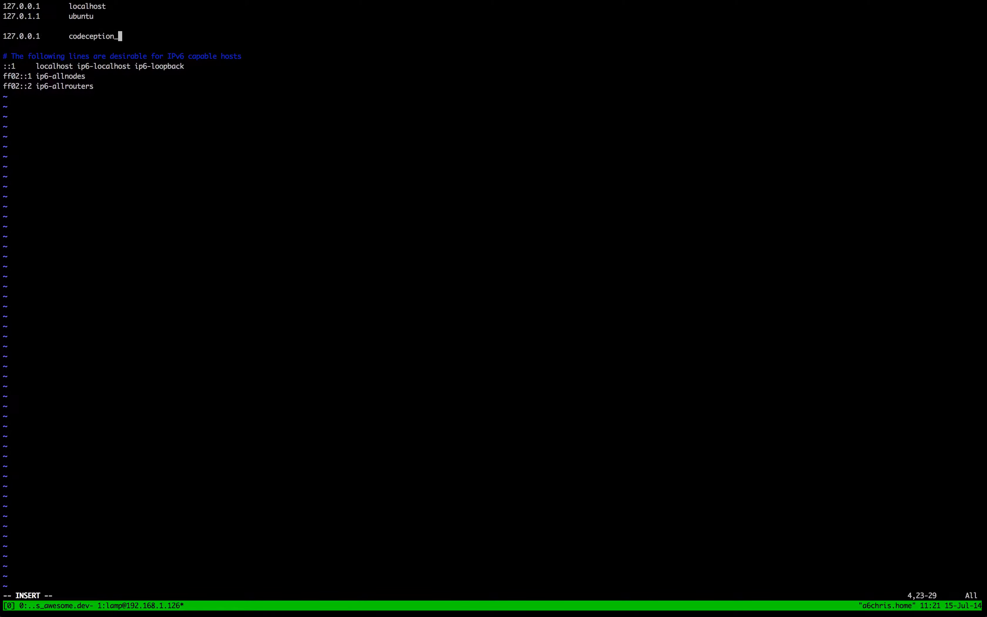
pyautogui.write('_is_awe')
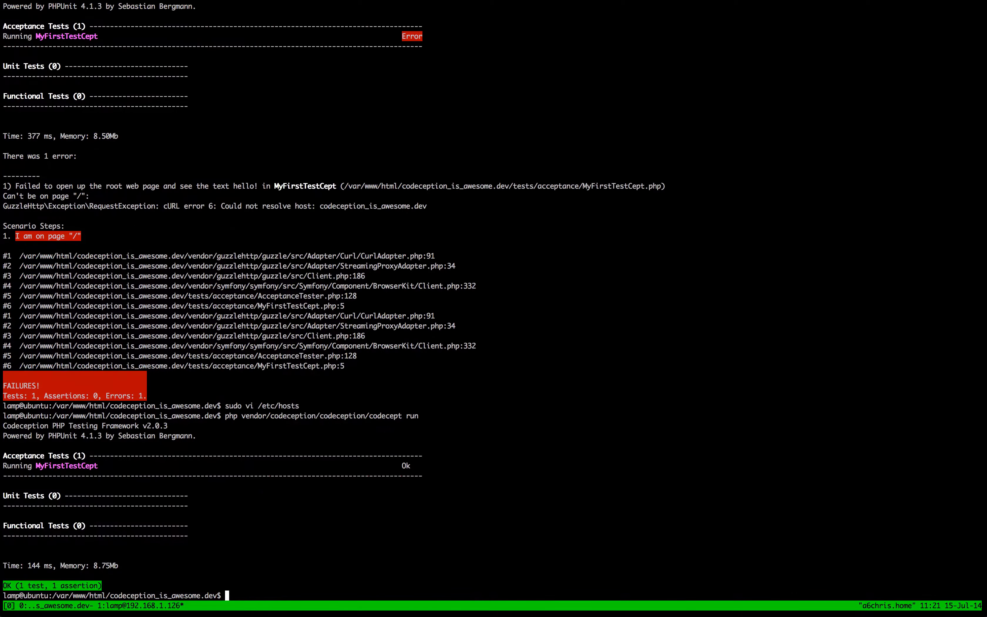
pyautogui.moveTo(396, 441)
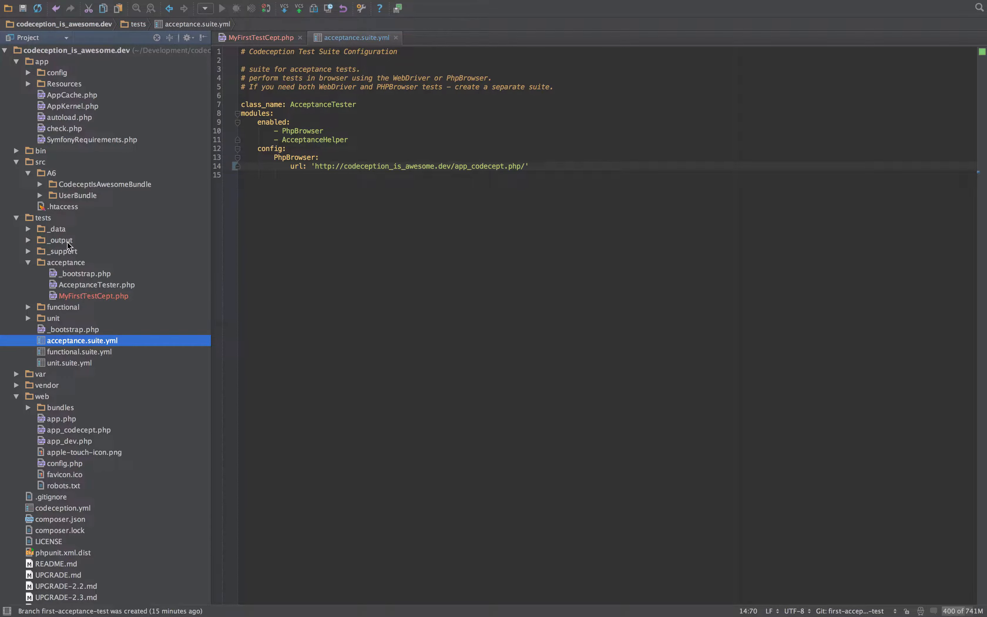
# Step: Locate MyFirstTestCept.php and the acceptance folder in the Project tree
pyautogui.click(93, 296)
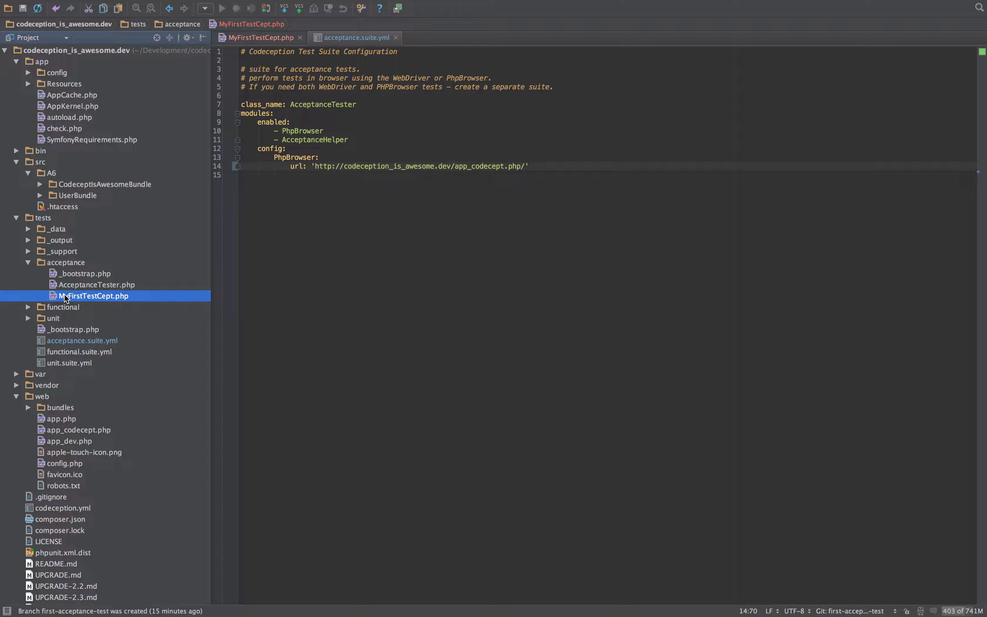
pyautogui.click(68, 262)
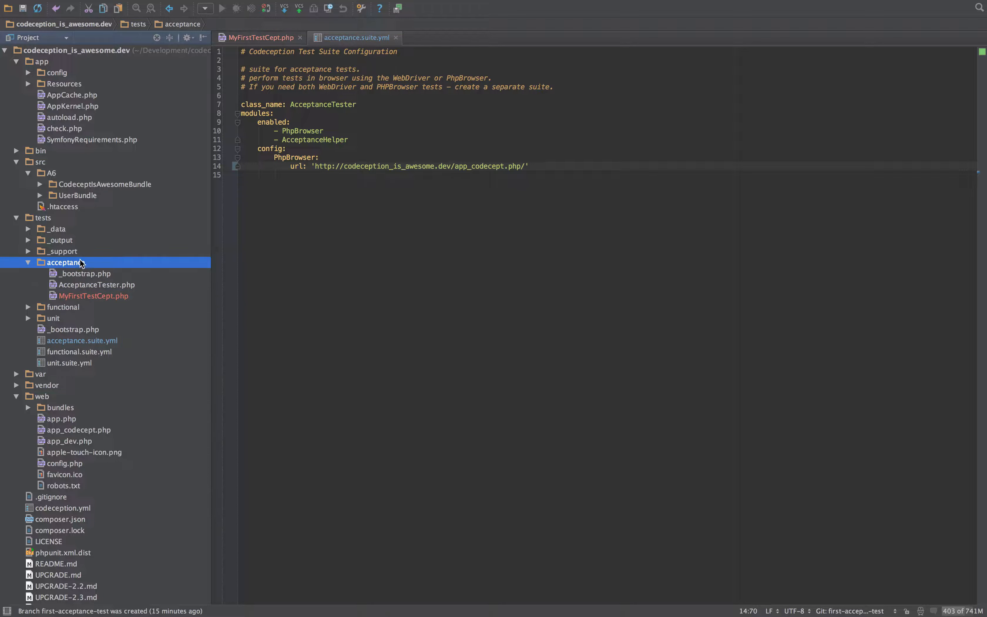
pyautogui.click(39, 184)
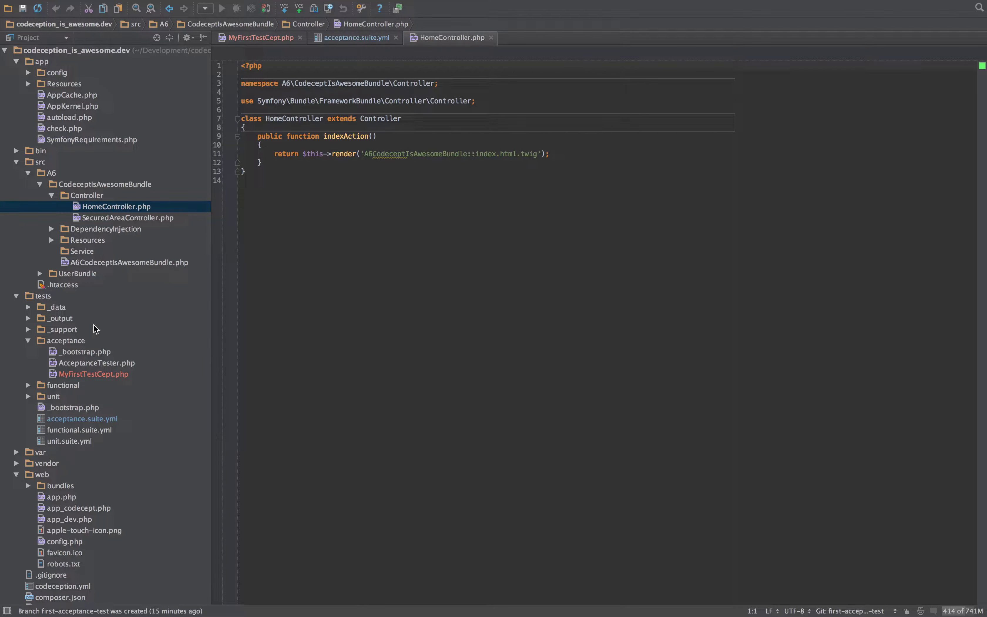
pyautogui.moveTo(75, 341)
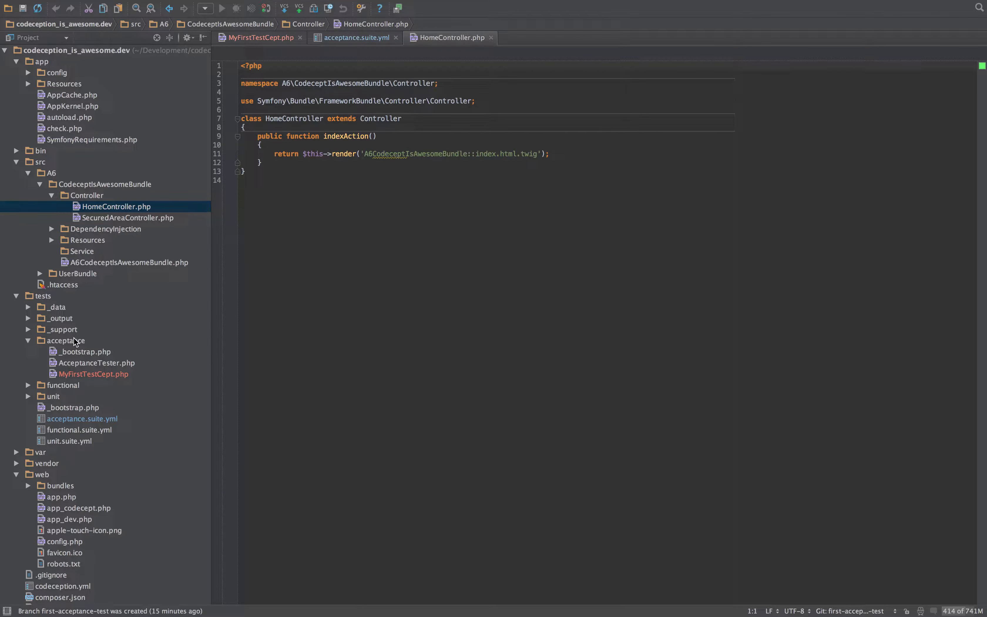
# Step: Create a new directory named Index inside tests/acceptance, discarding a first 'Controlle' attempt
pyautogui.rightClick(65, 340)
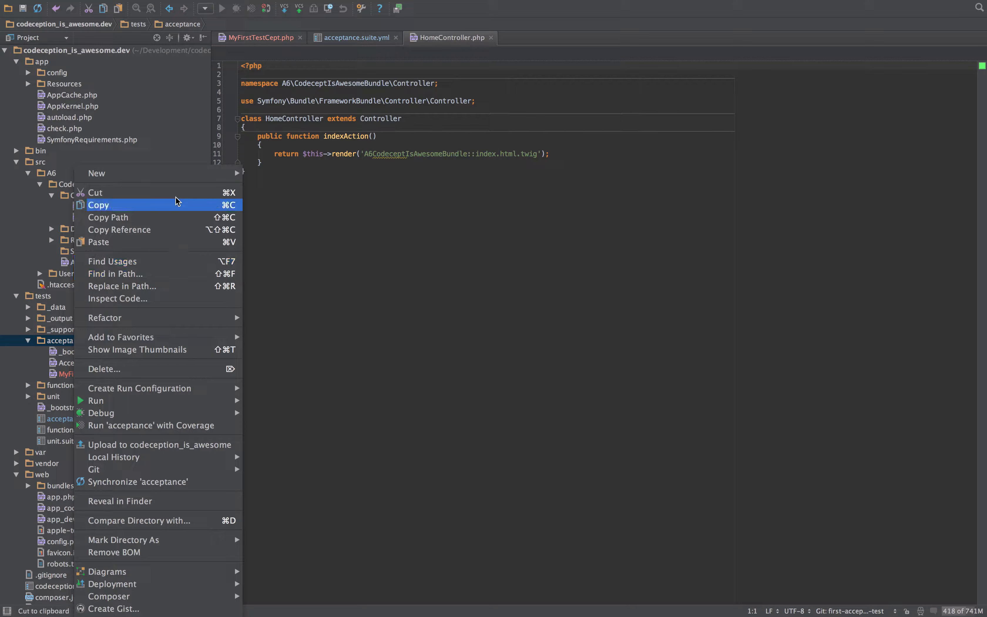
pyautogui.moveTo(97, 173)
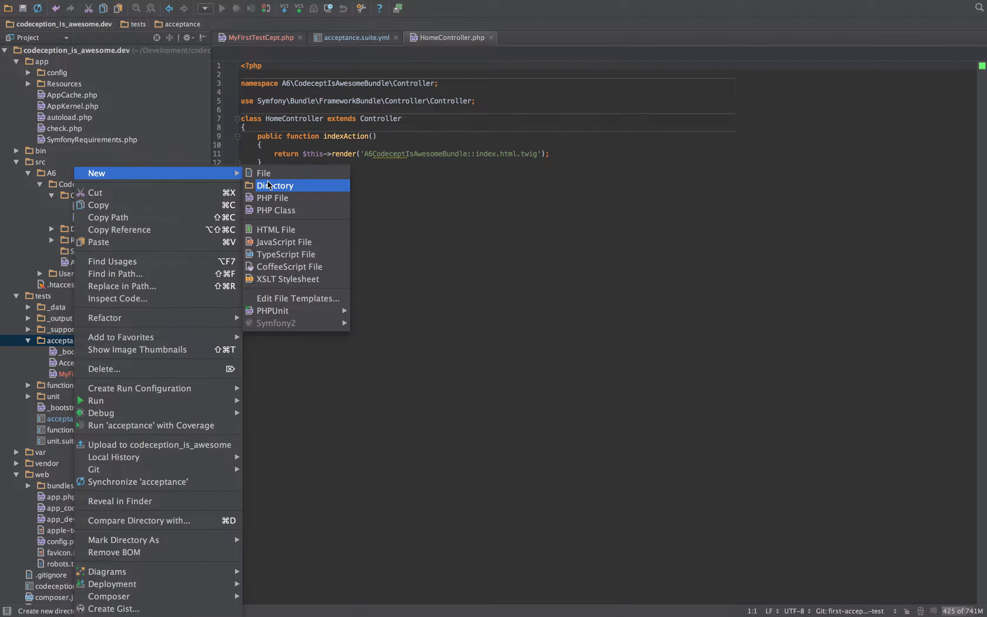
pyautogui.click(275, 185)
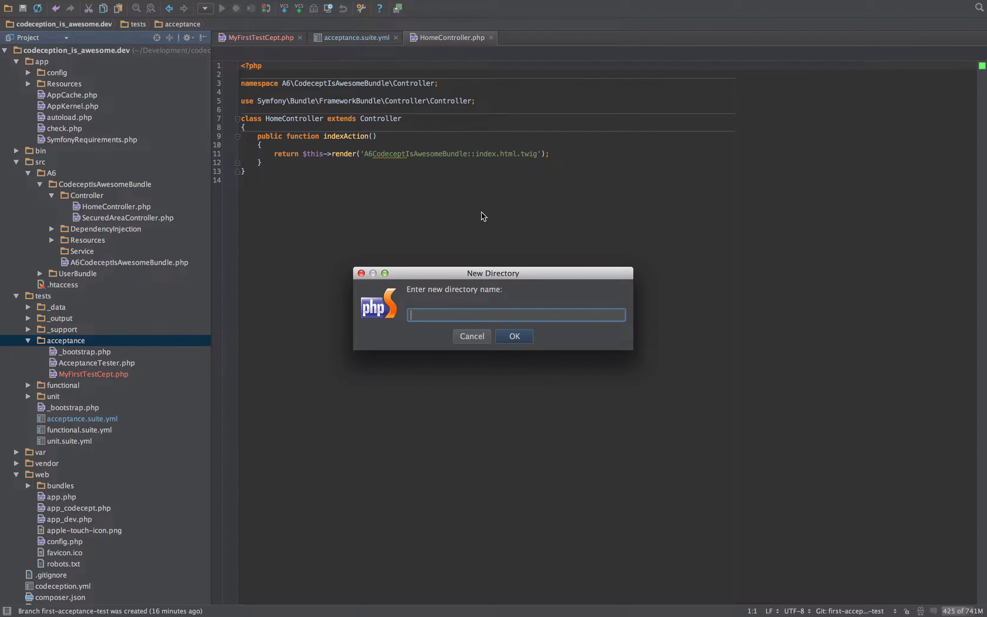
pyautogui.write('Controller/Home')
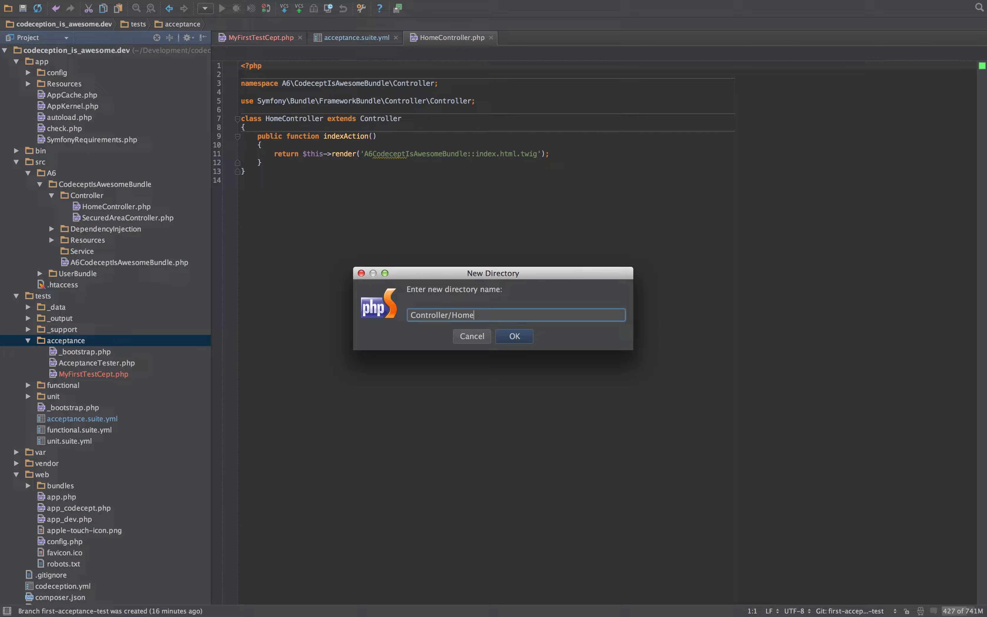
pyautogui.press('BackSpace')
pyautogui.write('Inde')
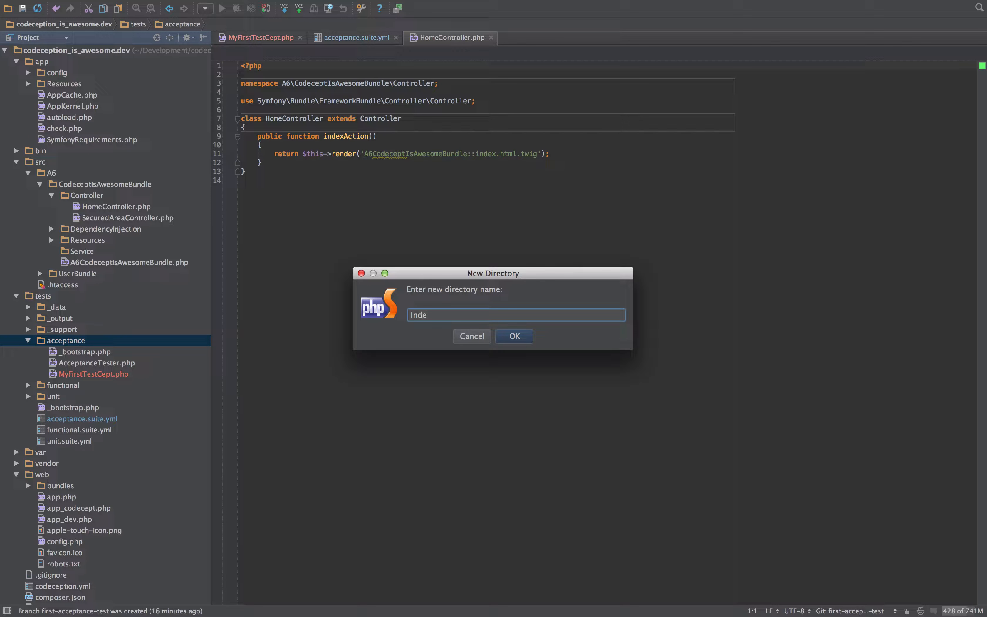
pyautogui.write('x')
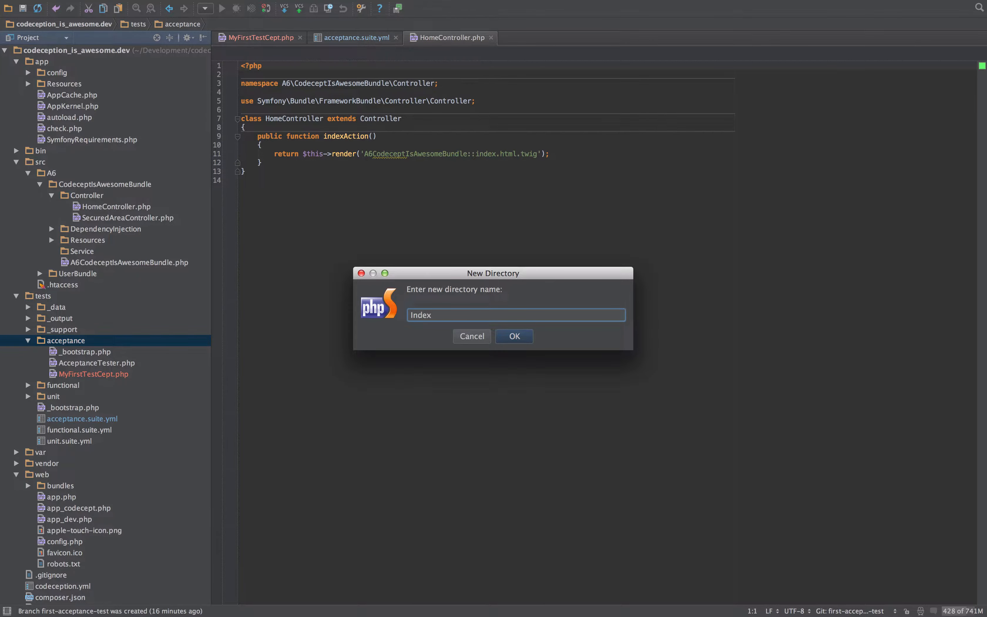
pyautogui.click(513, 336)
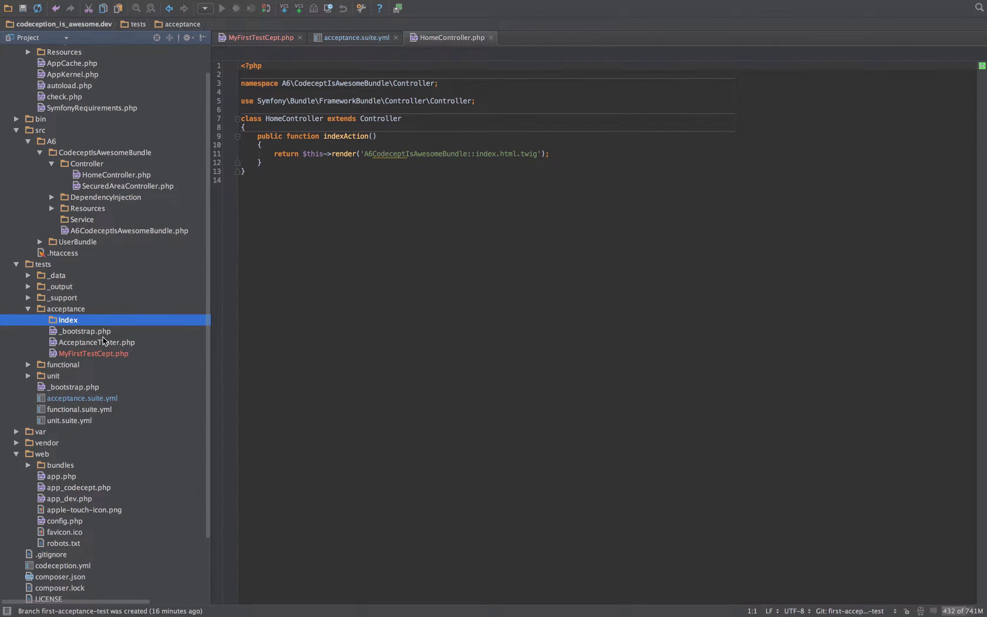
# Step: Select MyFirstTestCept.php to move it into the Index folder
pyautogui.click(93, 353)
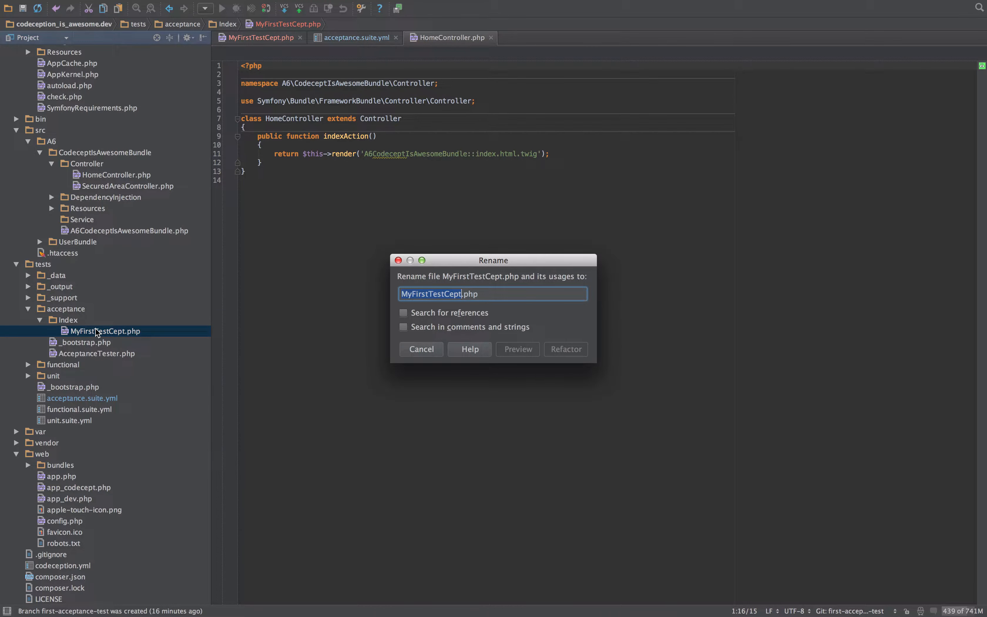
# Step: Rename the test file to 0001_CanSeeHomepageText via the Refactor dialog
pyautogui.write('0001_.php')
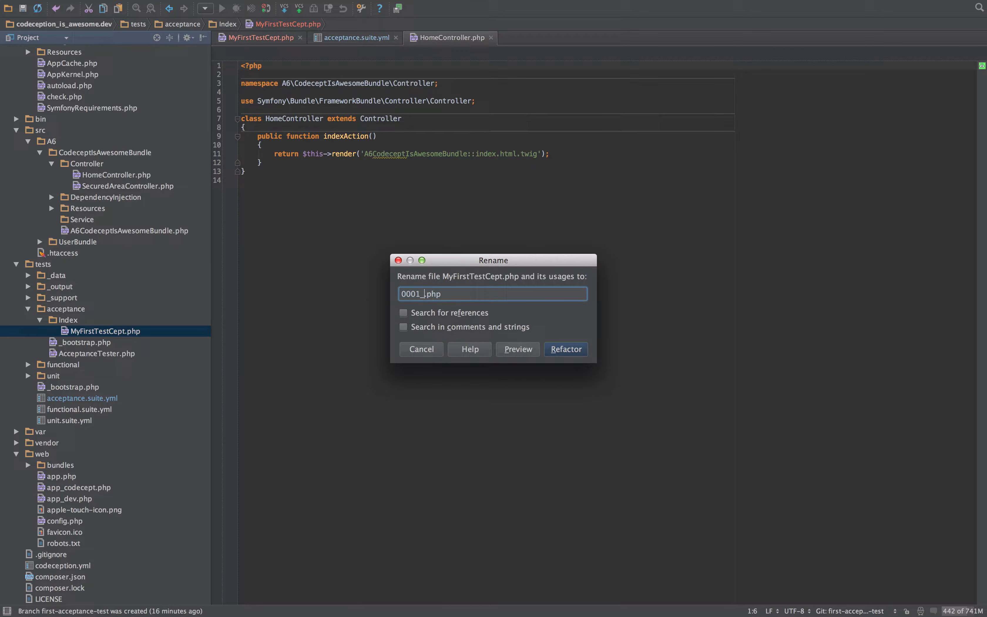
pyautogui.write('C')
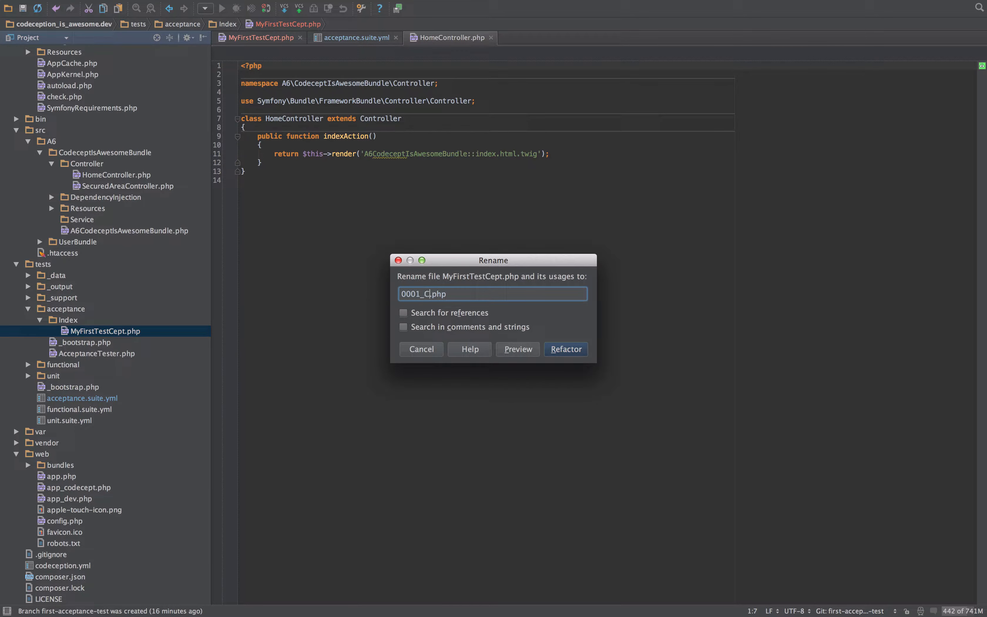
pyautogui.write('anSeeHomepageText')
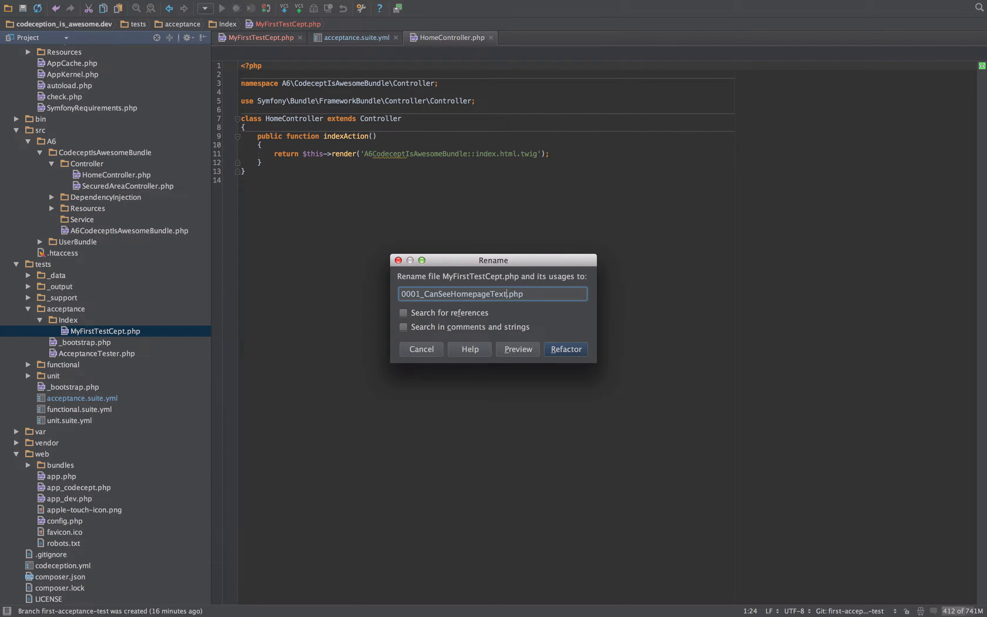
pyautogui.click(564, 349)
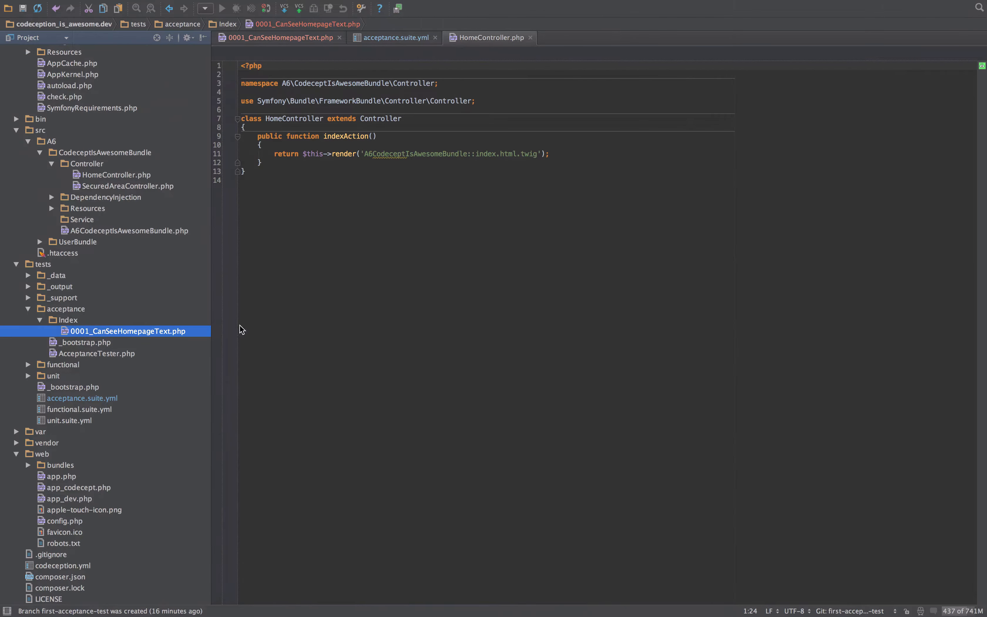
pyautogui.moveTo(161, 340)
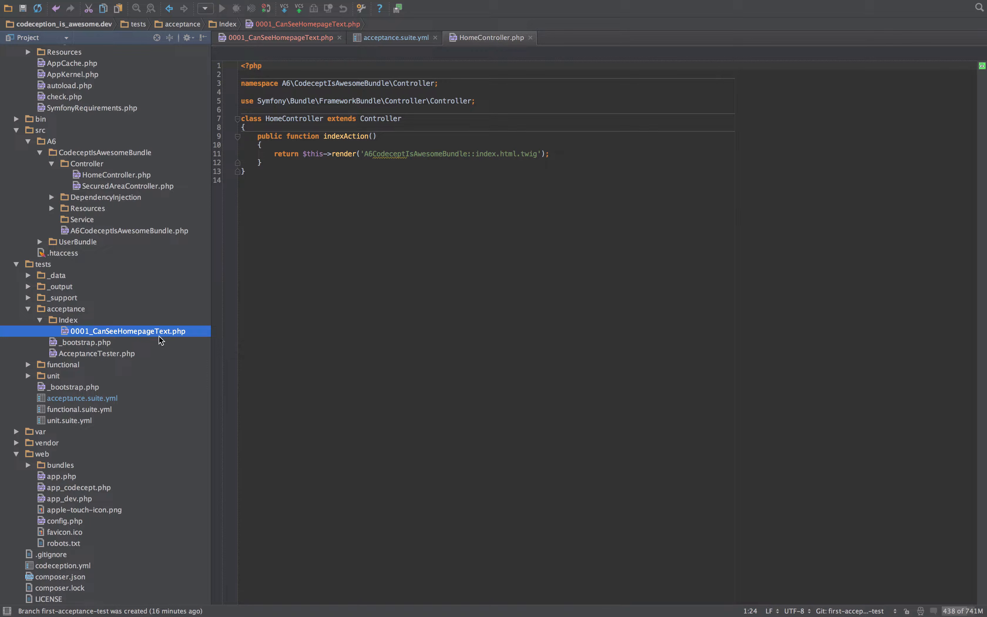
pyautogui.moveTo(61, 315)
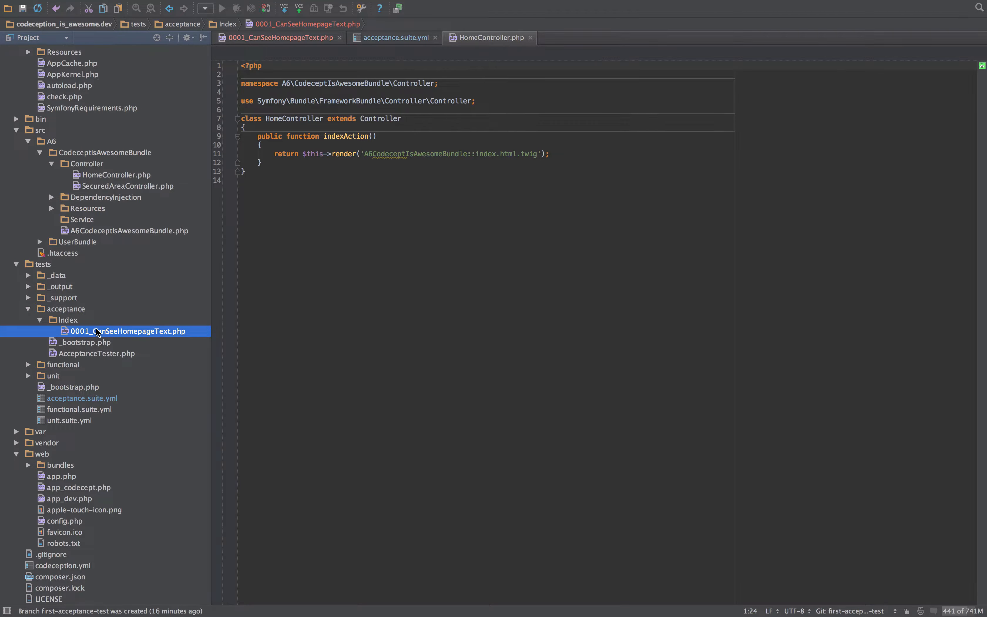
pyautogui.moveTo(80, 311)
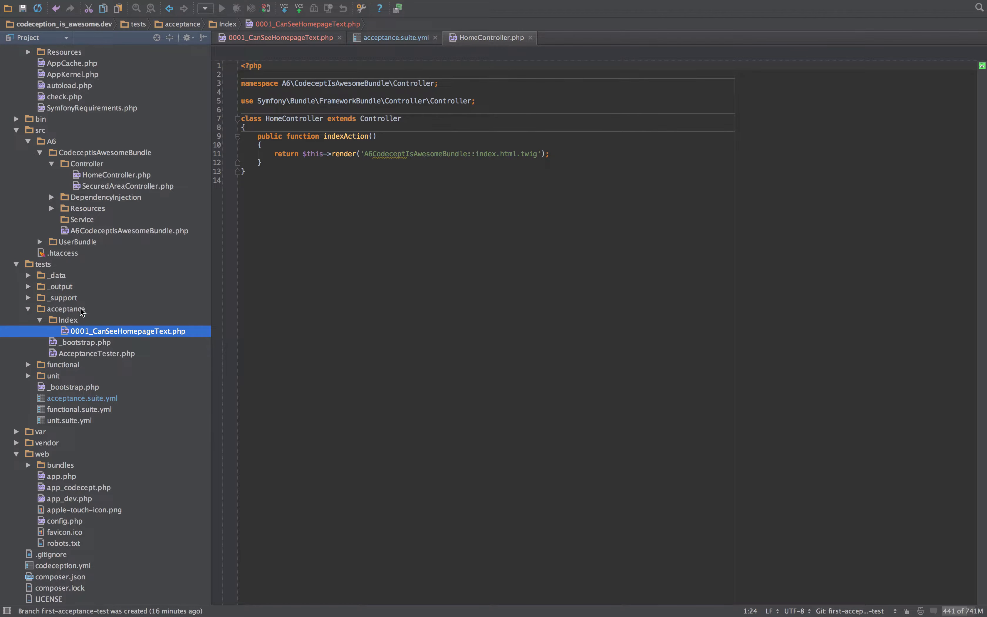
pyautogui.moveTo(86, 312)
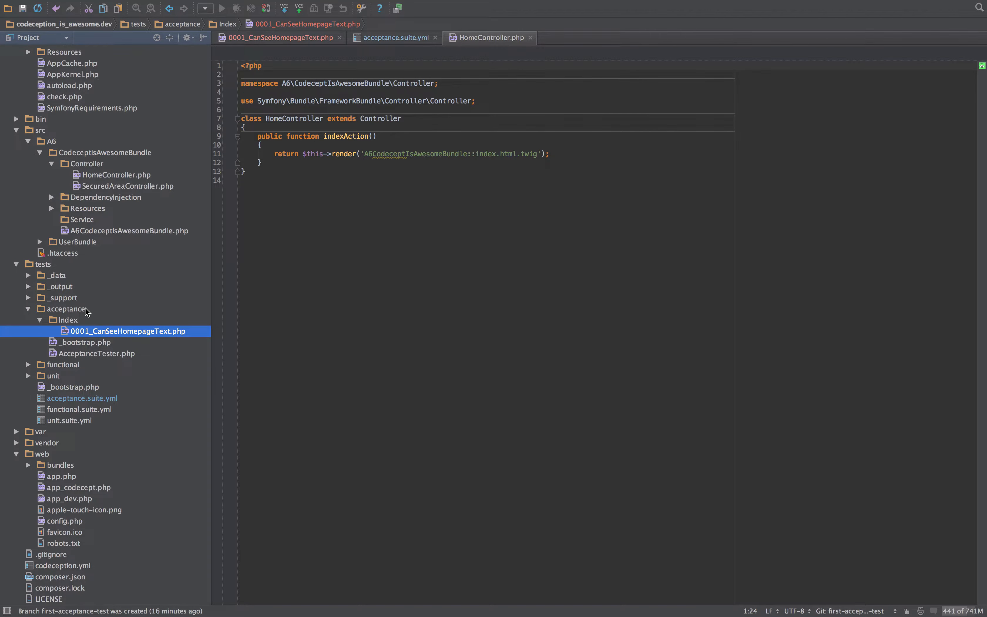
pyautogui.moveTo(114, 336)
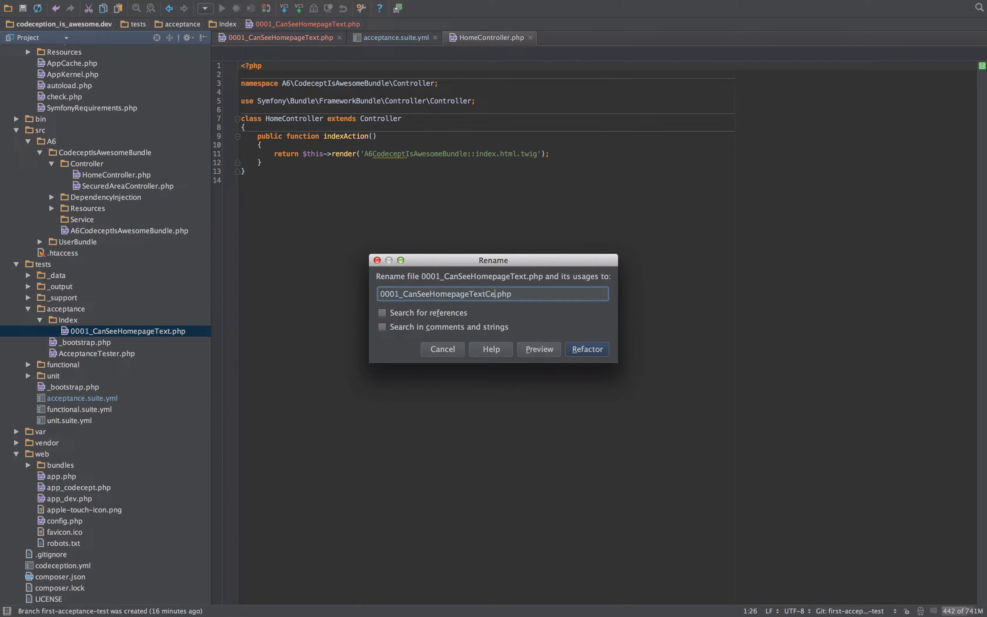
# Step: Apply the rename to 0001_CanSeeHomepageTextCept.php
pyautogui.click(586, 349)
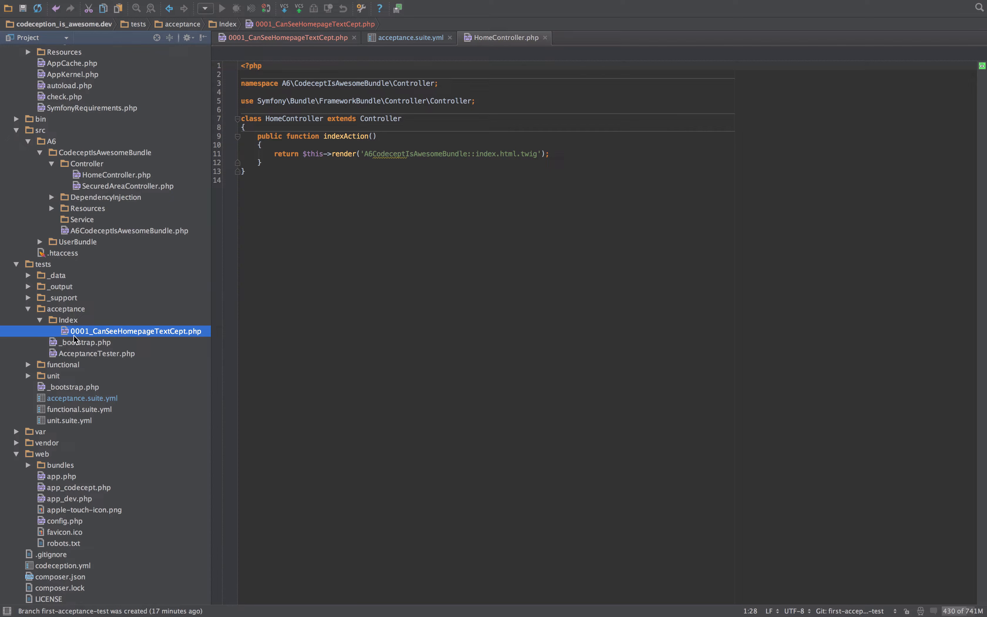
pyautogui.moveTo(177, 310)
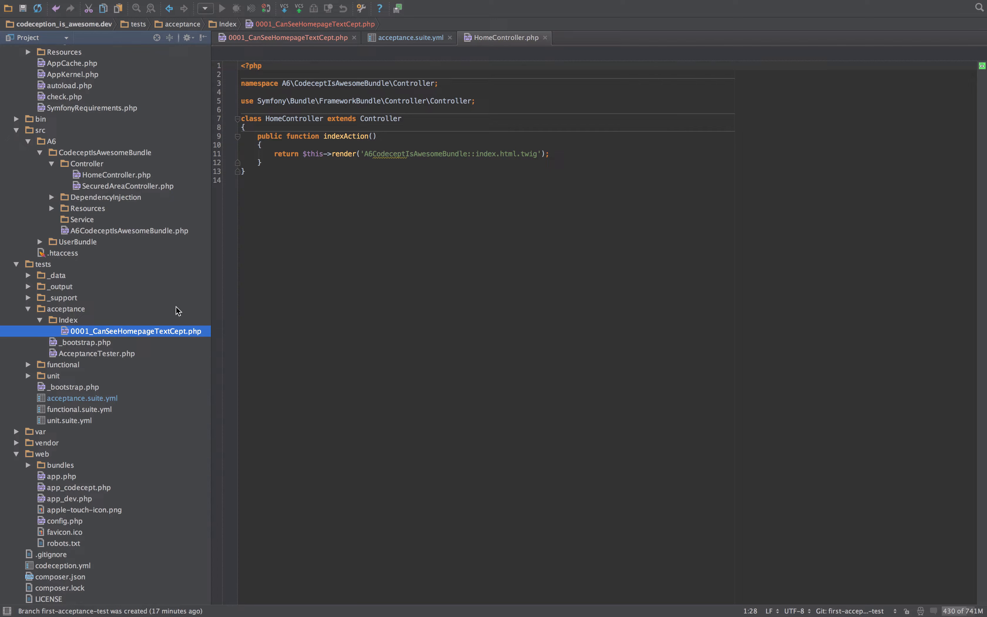
pyautogui.moveTo(319, 40)
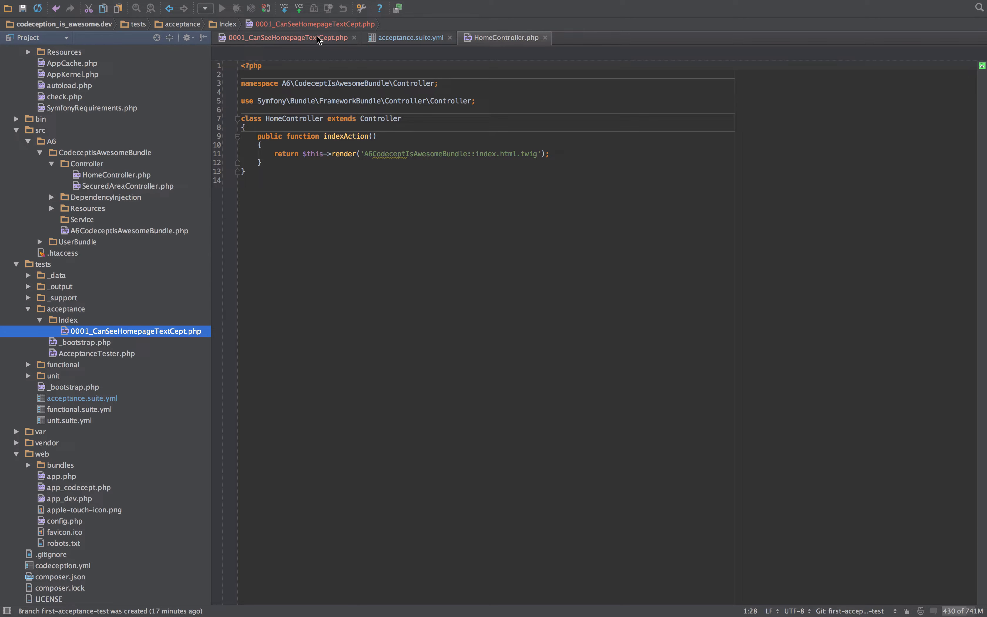
# Step: Change the expected text in the renamed test from 'Hello!' to 'Hell1111o!' so the run fails
pyautogui.click(284, 38)
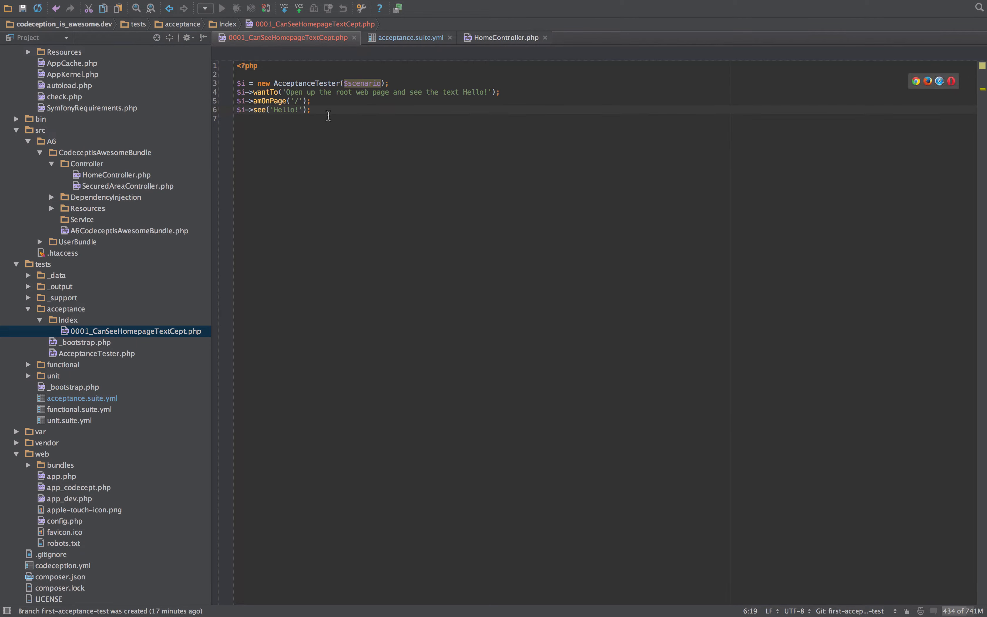
pyautogui.write('1111')
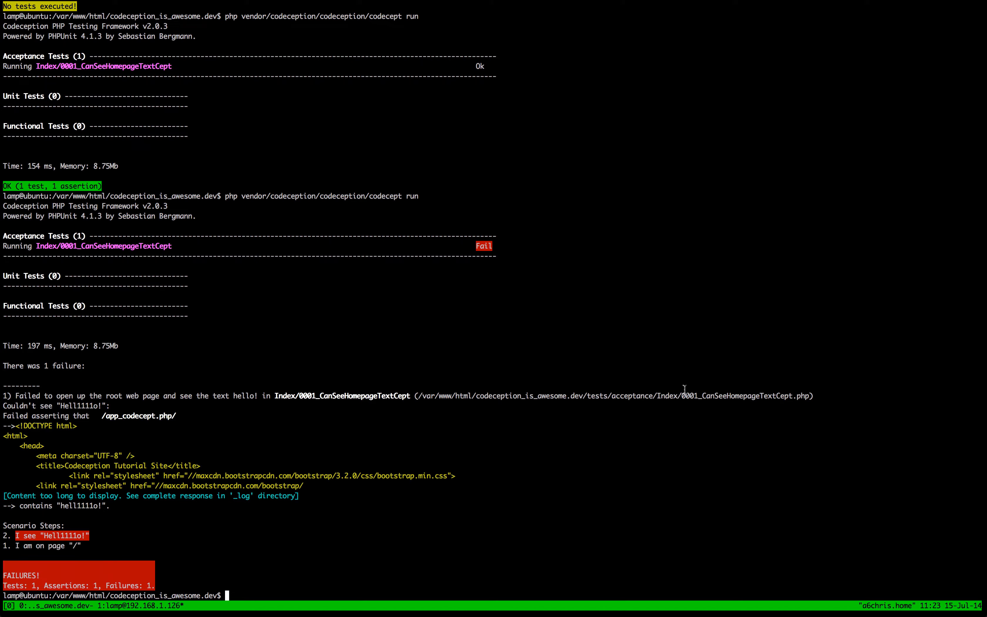
pyautogui.moveTo(699, 396)
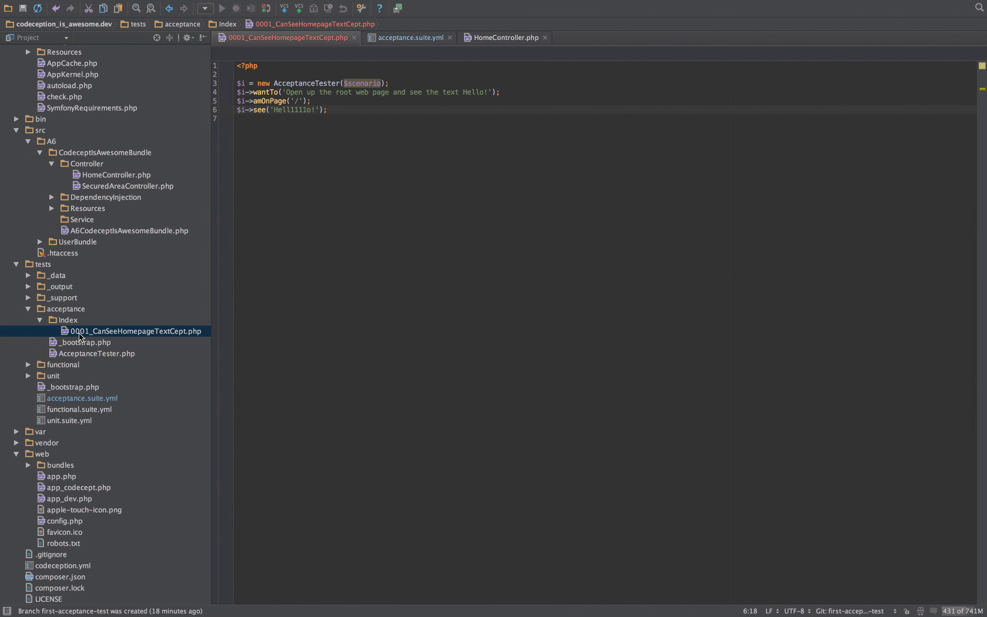
pyautogui.moveTo(88, 334)
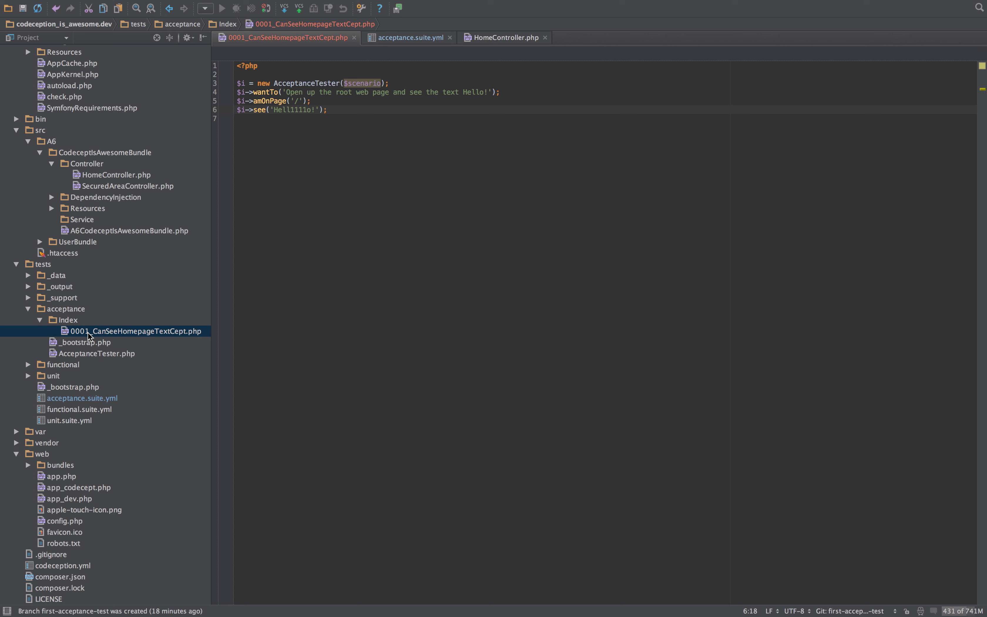